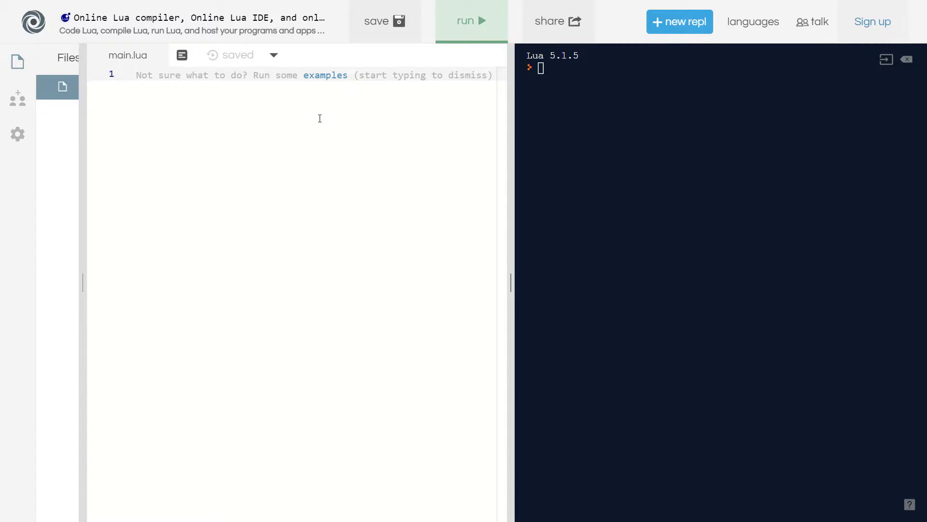
Step: Declare local store = {} and assign store[1] = "Shoe"
text(local std)
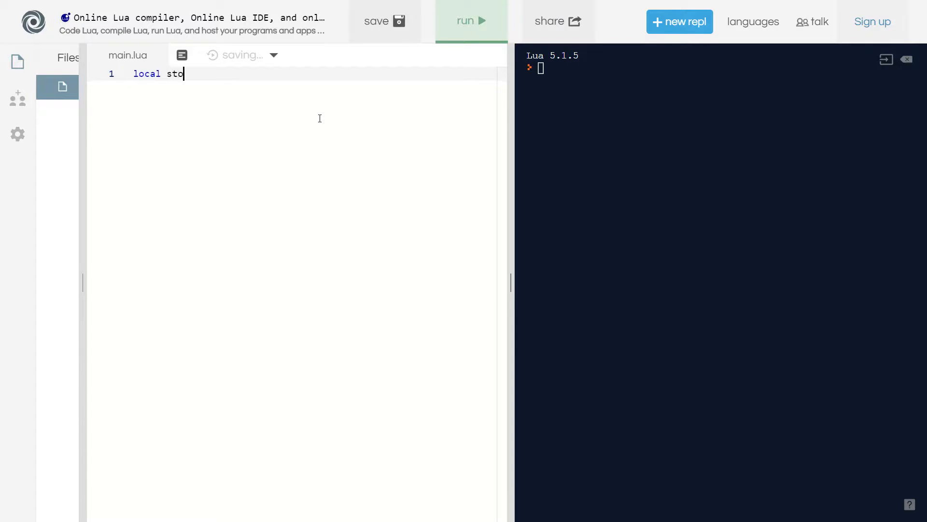
text(re = {})
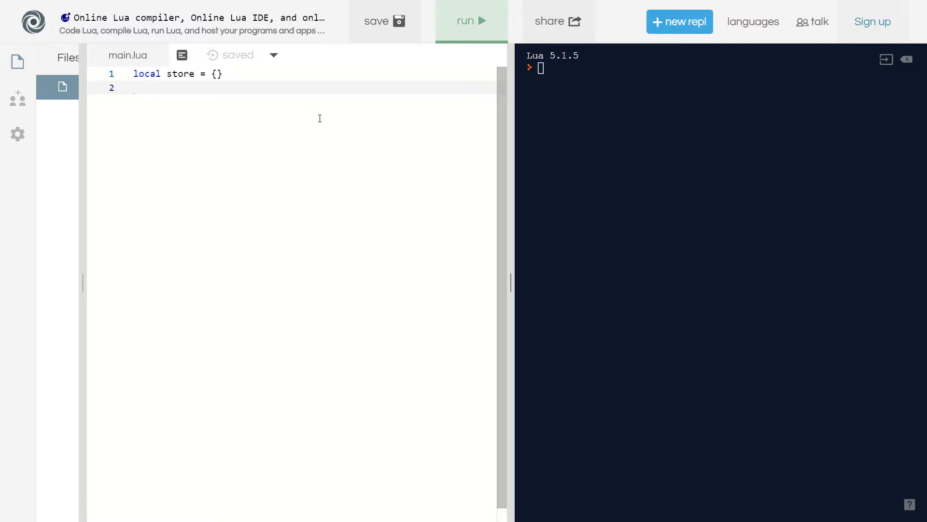
text(store)
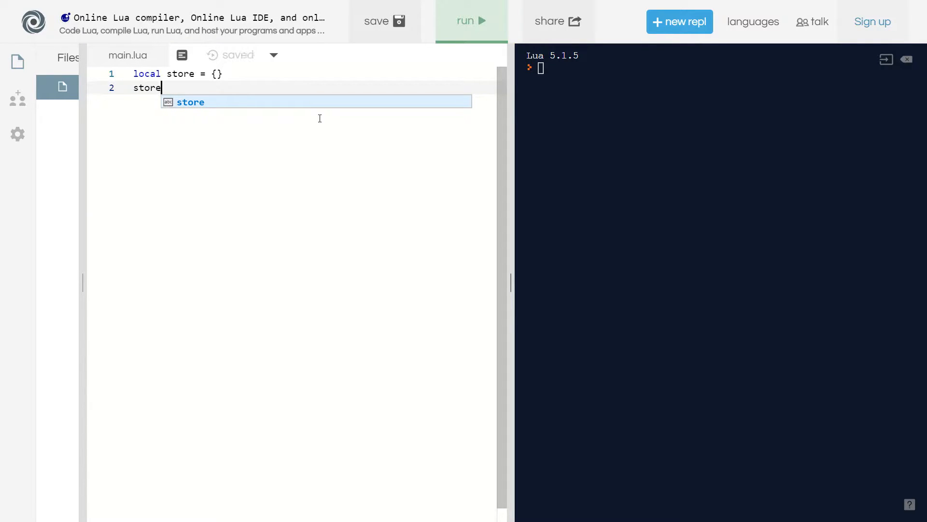
text([1])
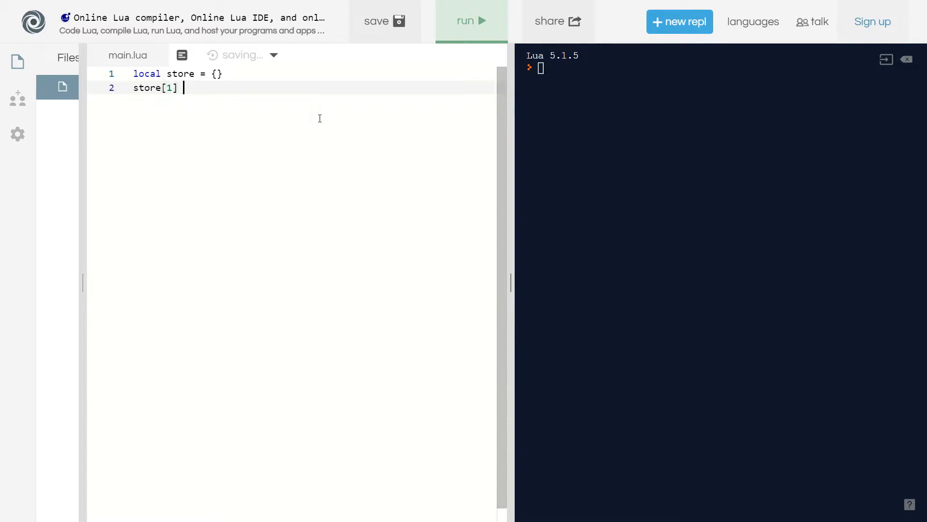
text(= "")
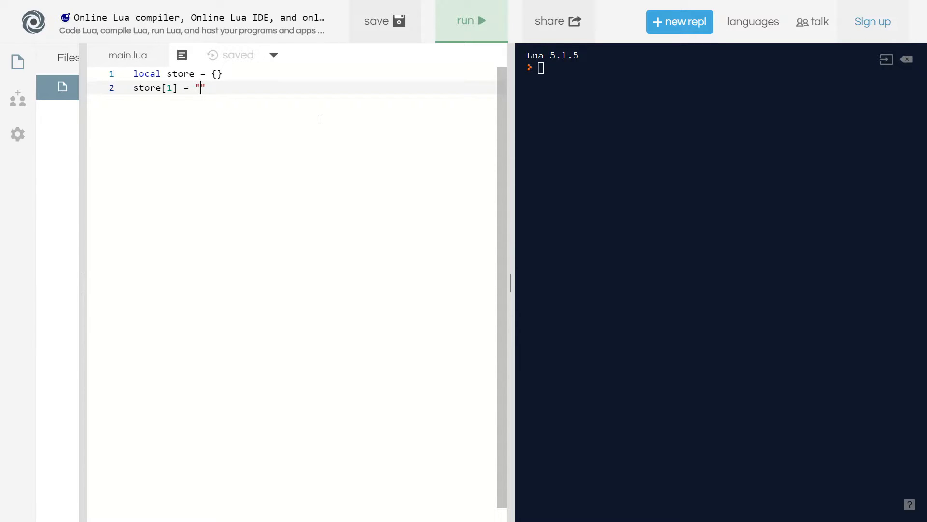
text(Shoe)
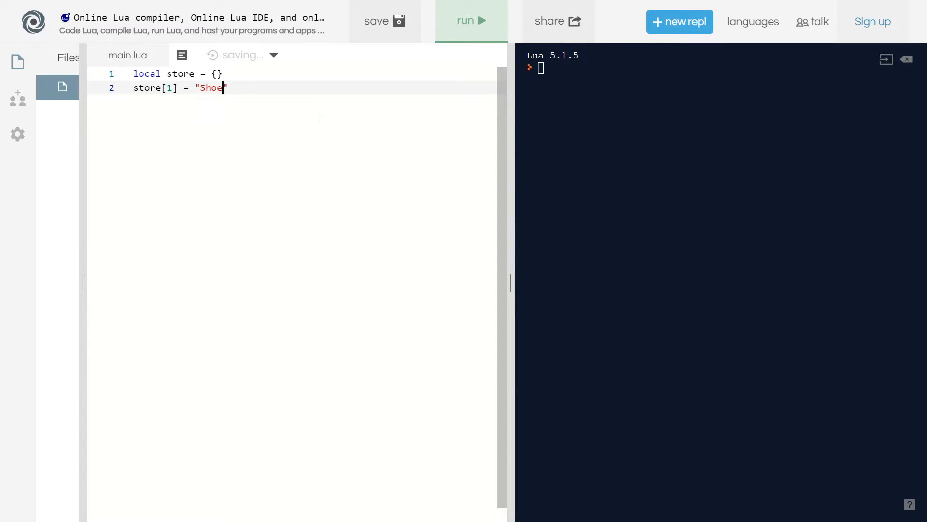
Step: Assign store[2] = "Mop", store[3] = "Orange" and store[4] = "Keyboard"
text(store[)
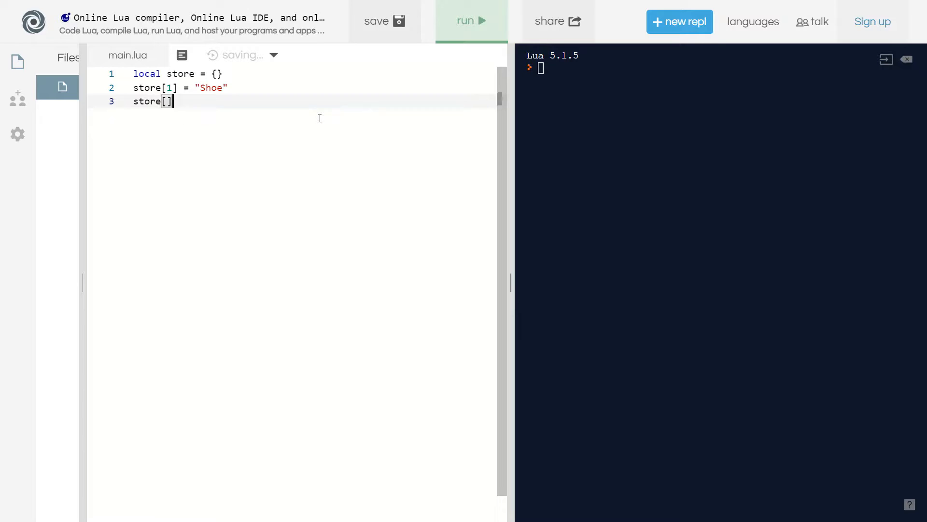
text(2)
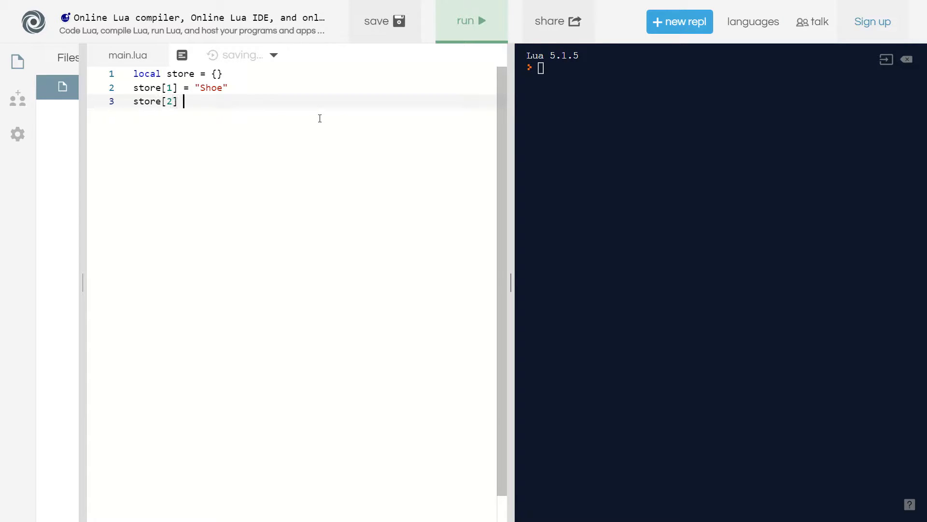
text(= "")
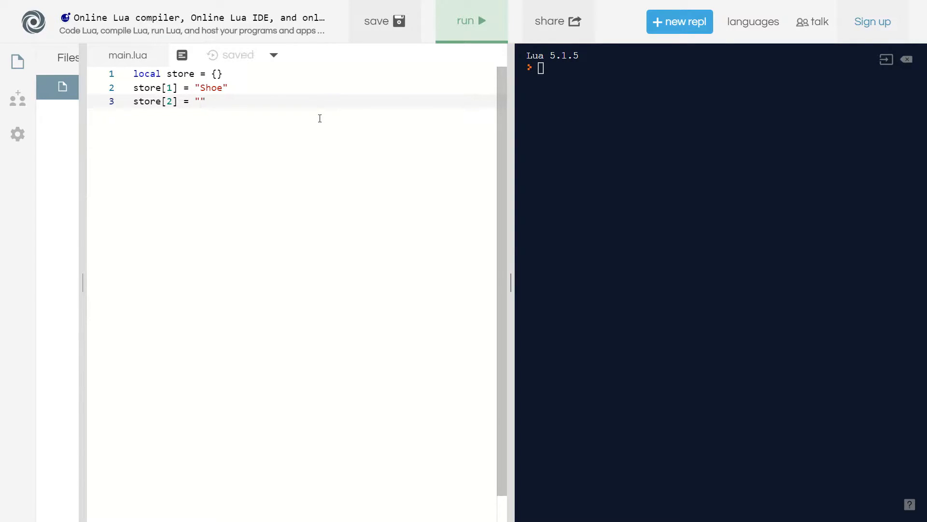
text(Mop")
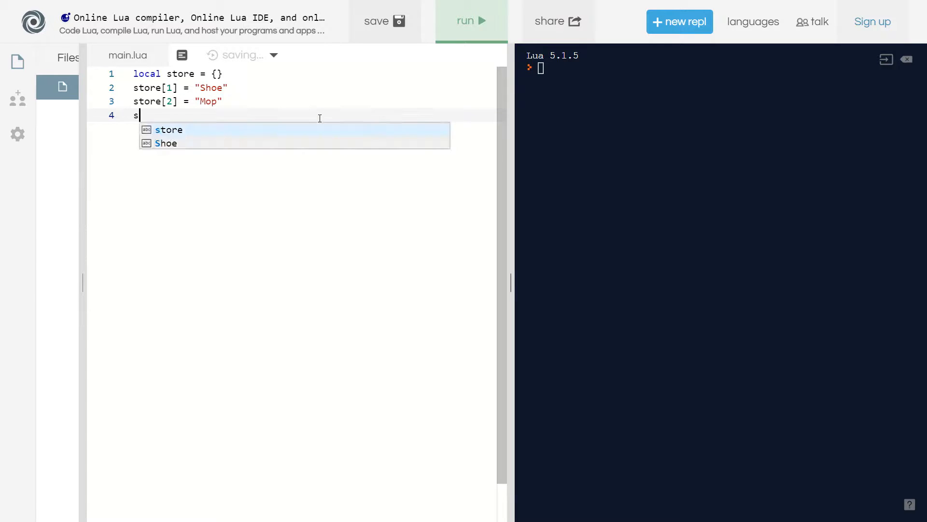
text(tore[3] =)
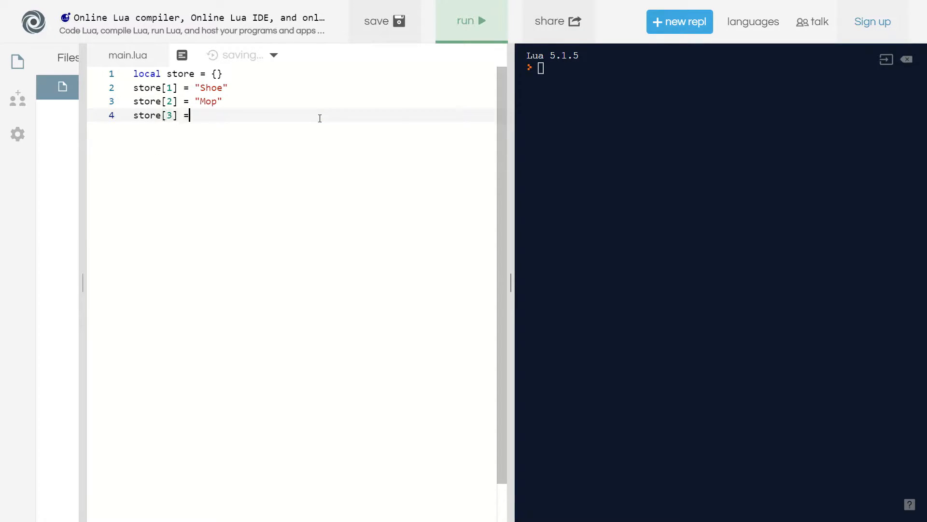
text("Orange")
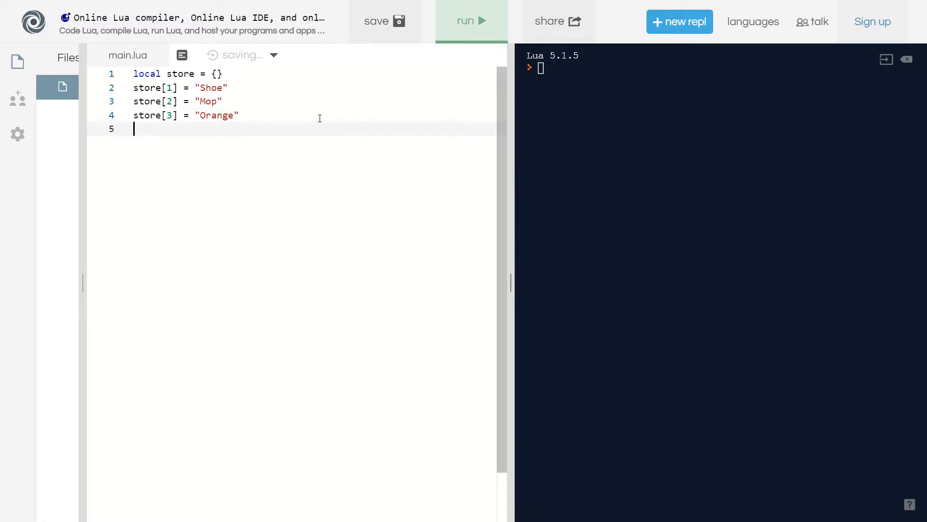
text(store[4]=)
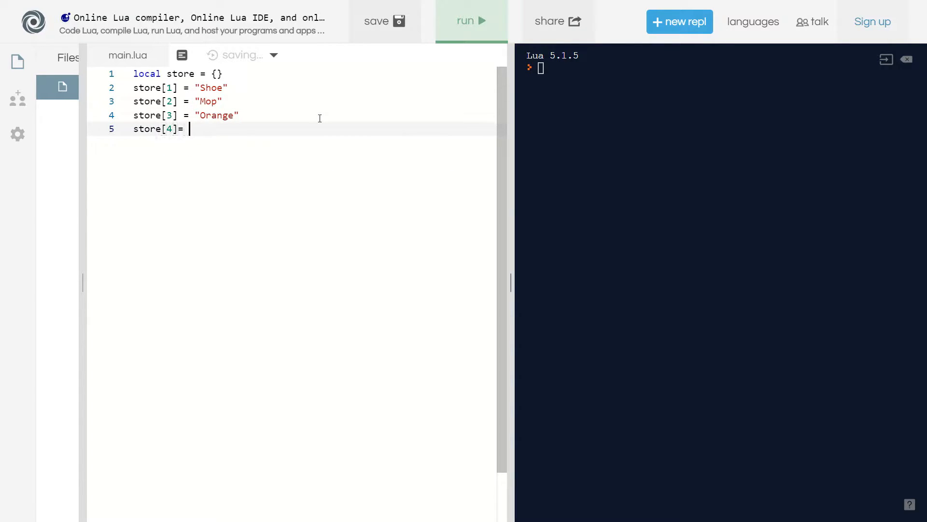
text("Key")
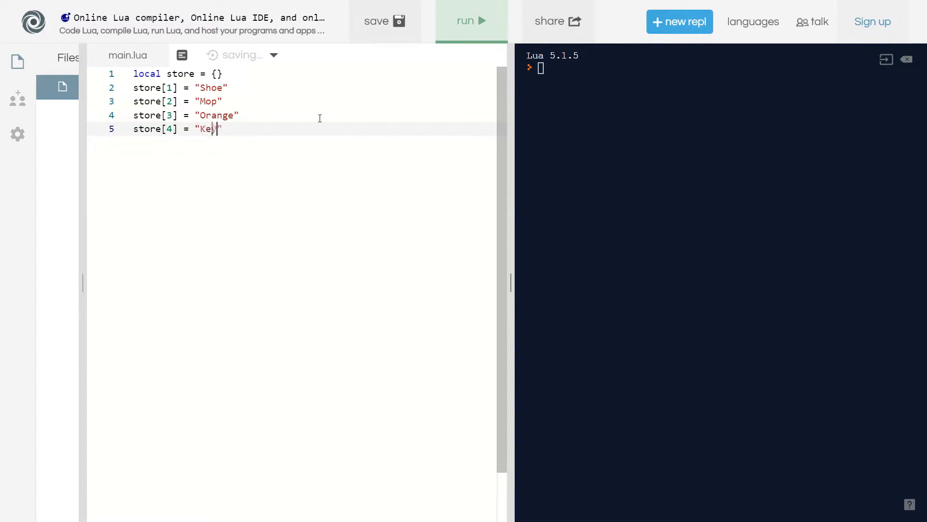
text(board)
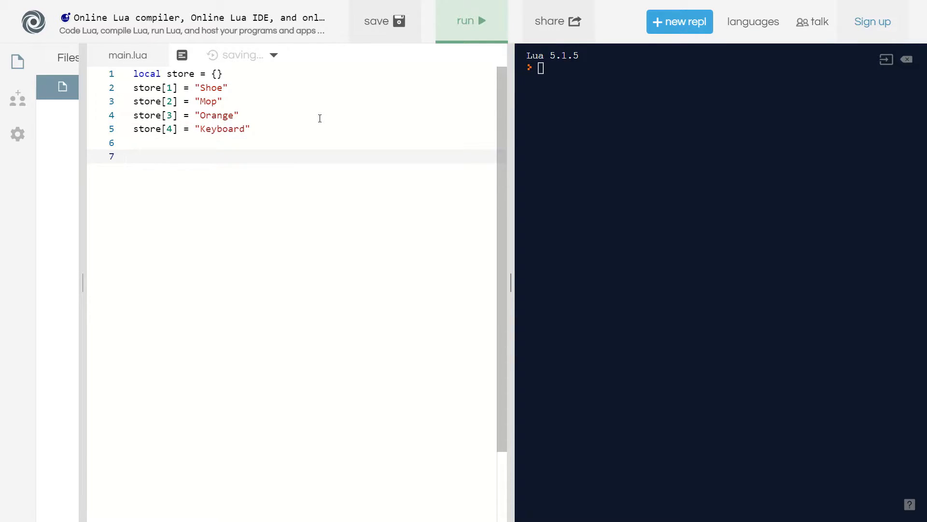
Step: Write for k,v in pairs(store) do print(k,v) end below the assignments
text(for k,v)
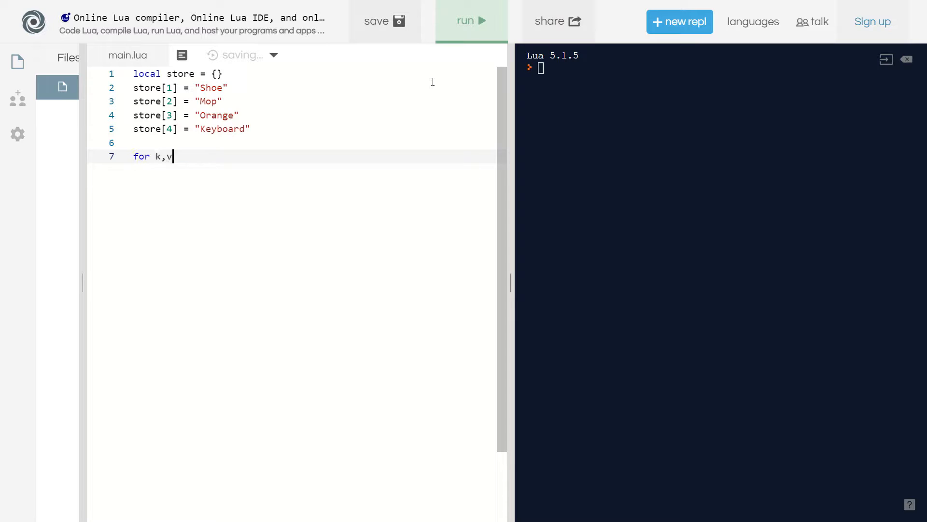
text(in pairs(store) do)
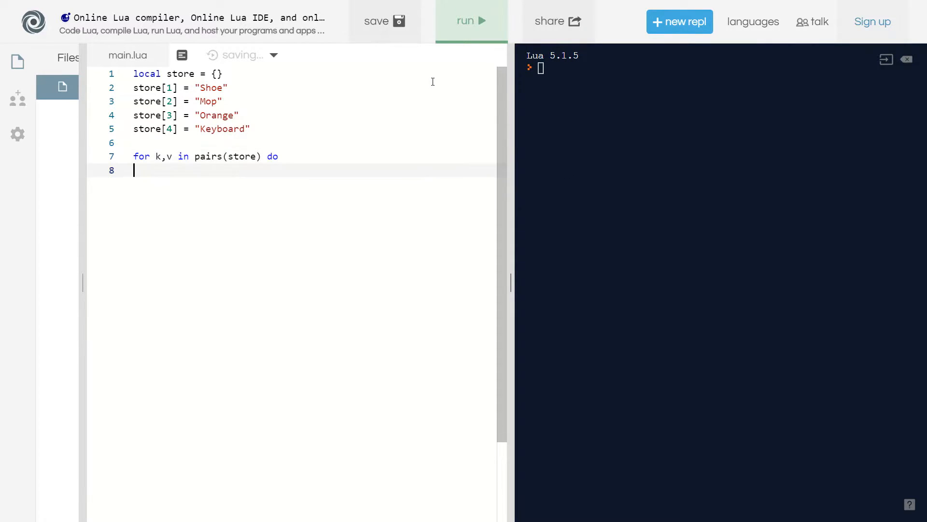
text(end)
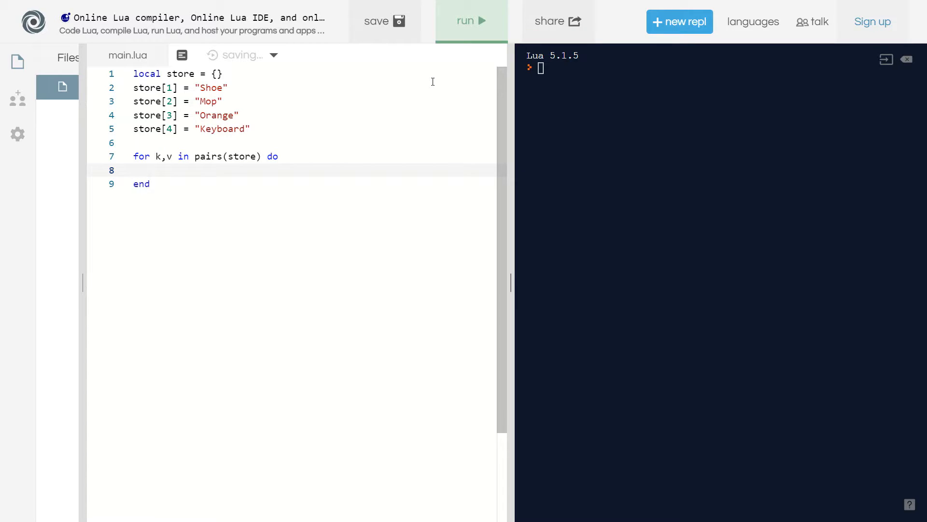
text(print(k,v))
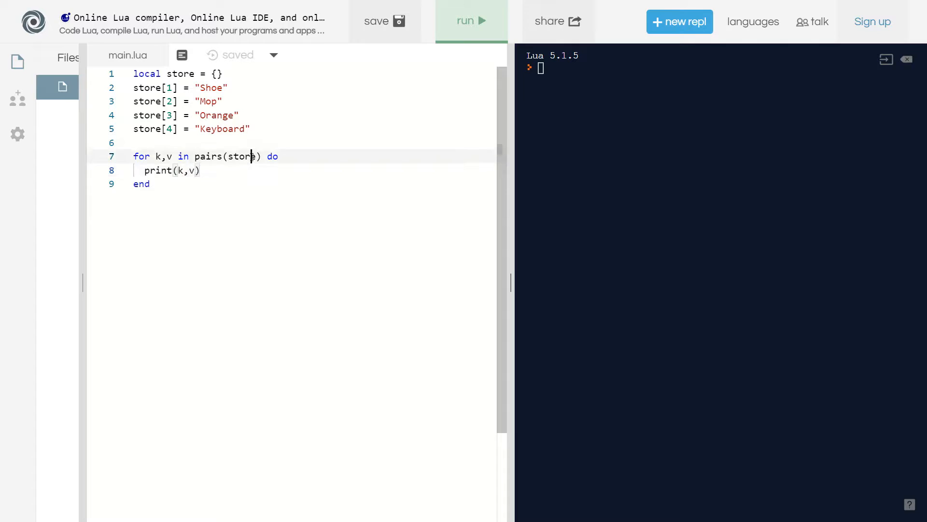
Step: Run the script so the console lists 1 Shoe, 2 Mop, 3 Orange, 4 Keyboard
click(470, 20)
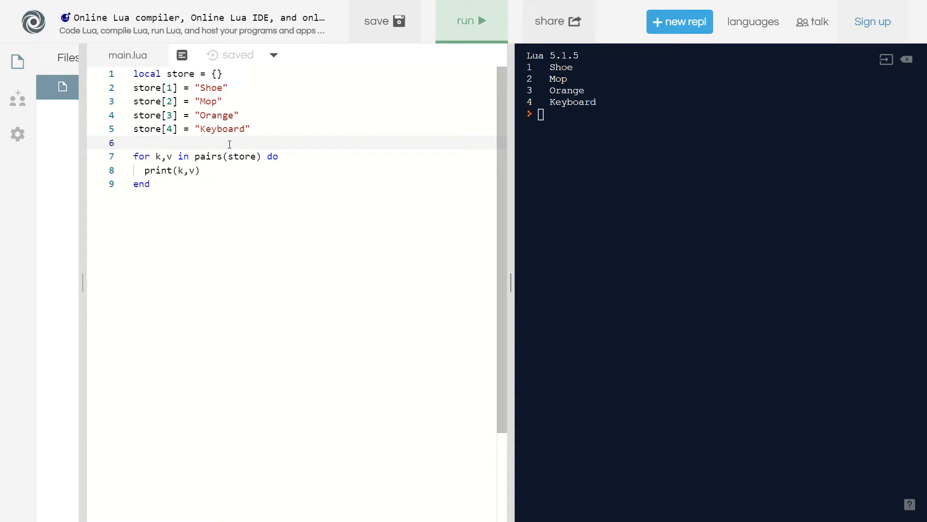
mouse_move(232, 107)
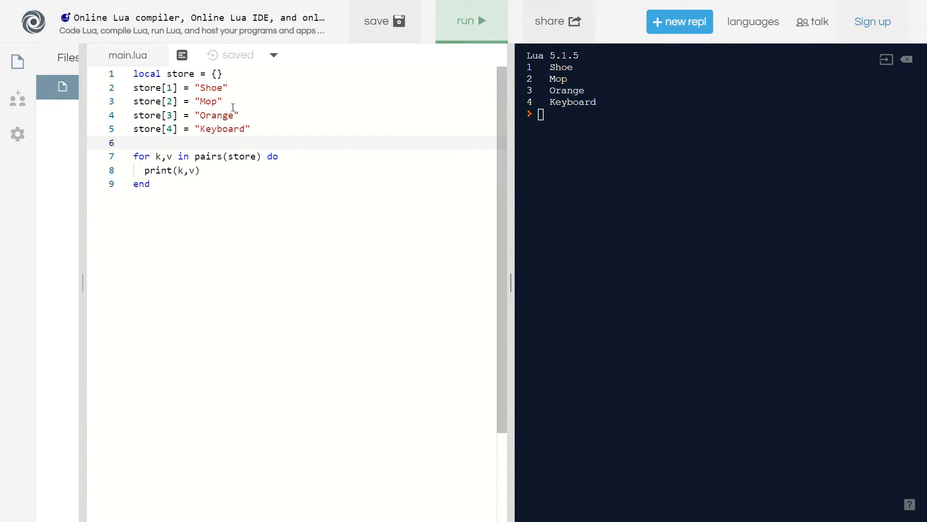
mouse_move(233, 121)
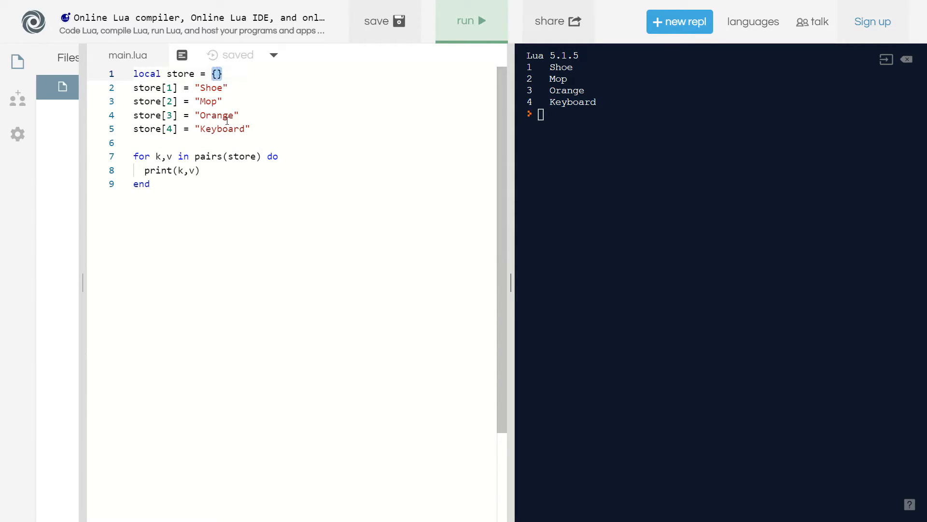
Step: Redefine store entries as {name = ..., price = ...} tables, starting with Shoe 400 and Mop 800
click(178, 143)
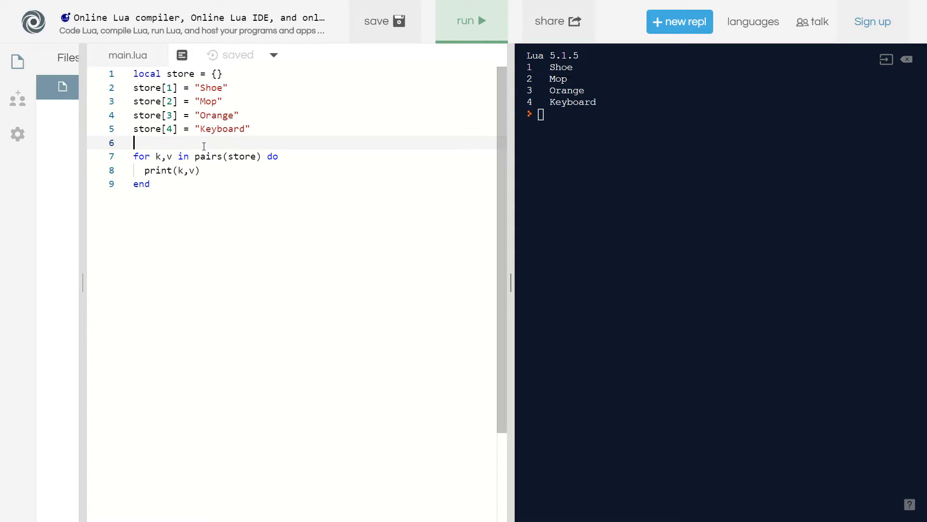
key(enter)
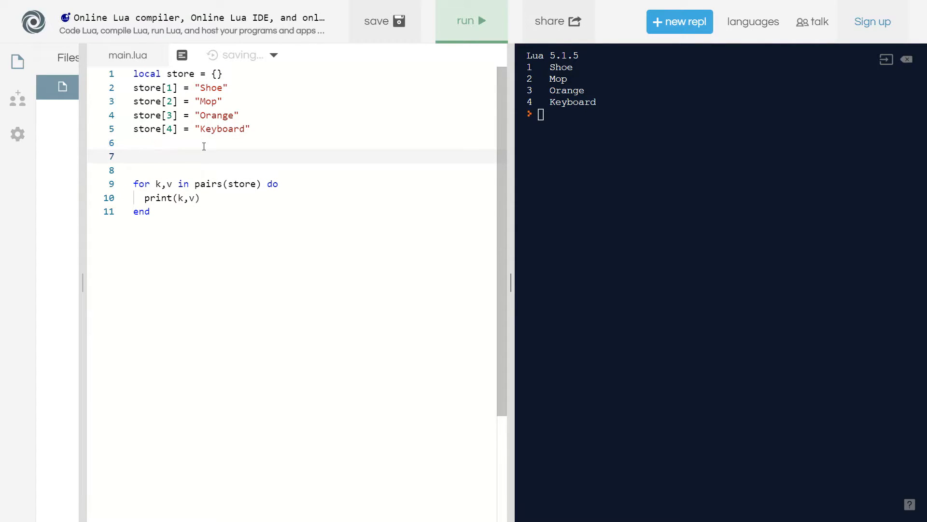
text(store[1])
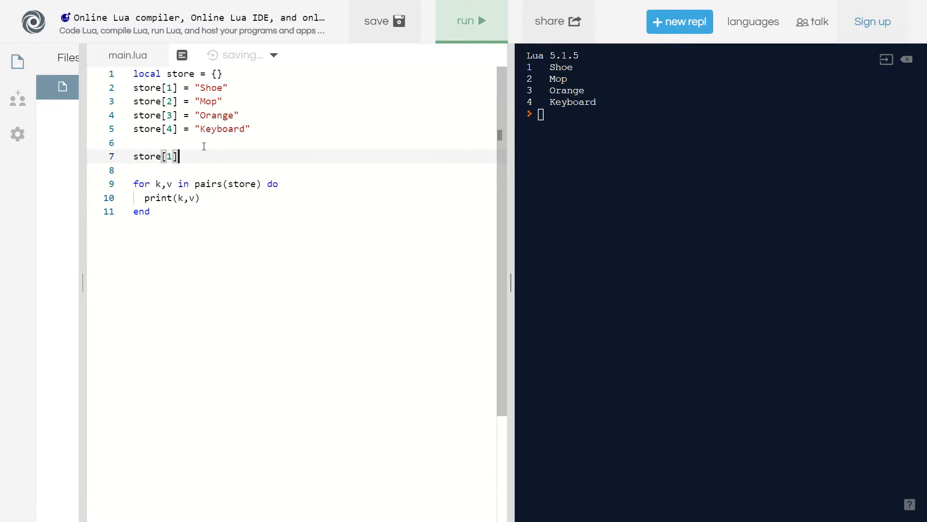
text(= {})
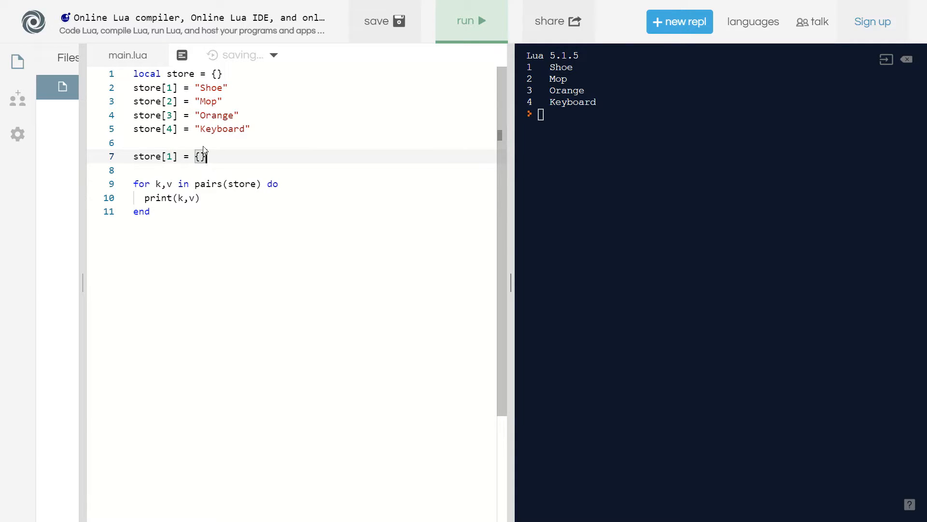
text(store[2])
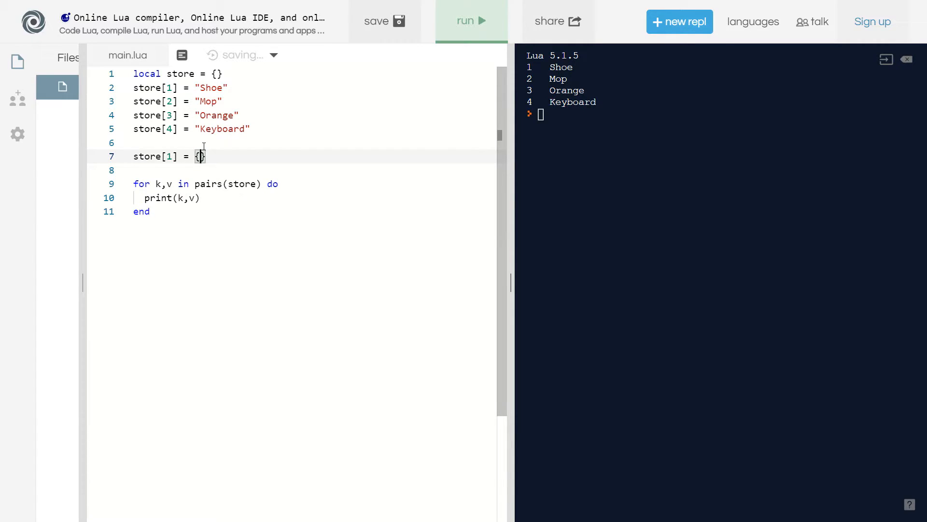
text(name = "sho)
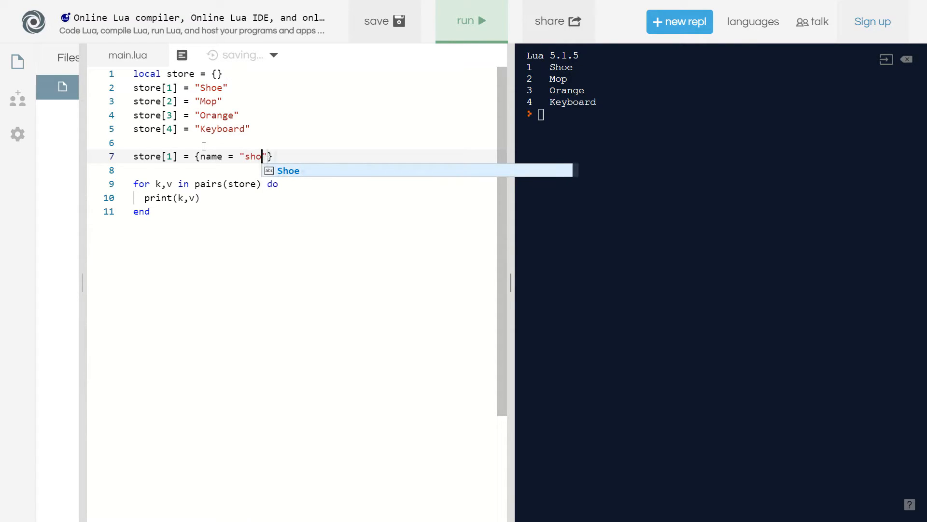
text(, p)
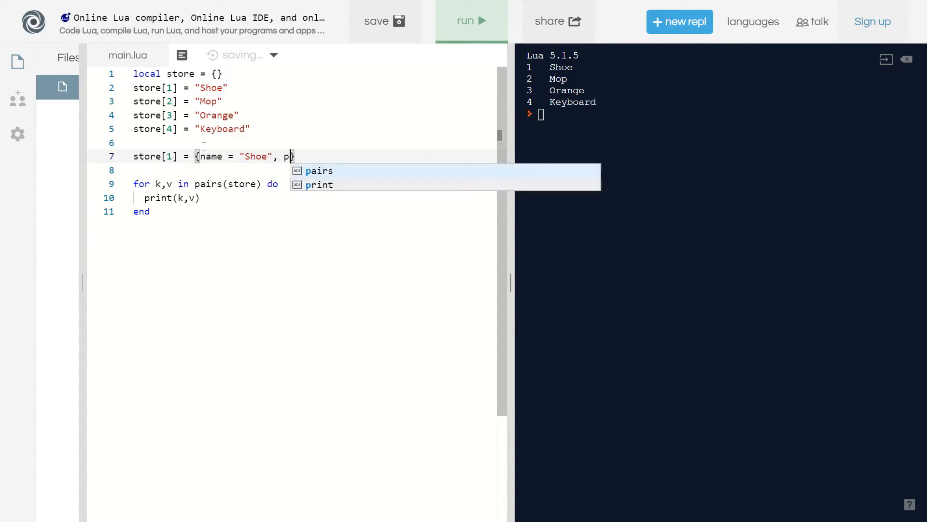
text(rice = 400})
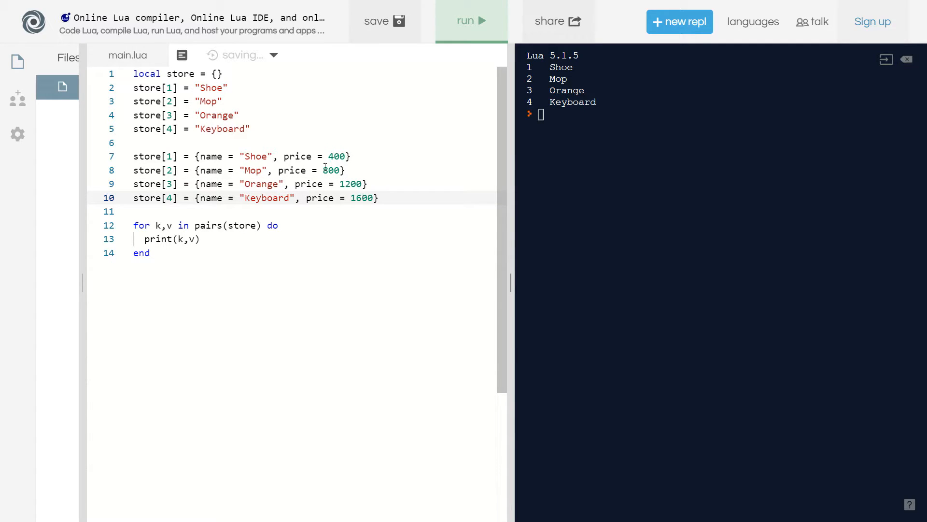
Step: Run the script so the console prints table references for keys 1 through 4
click(470, 21)
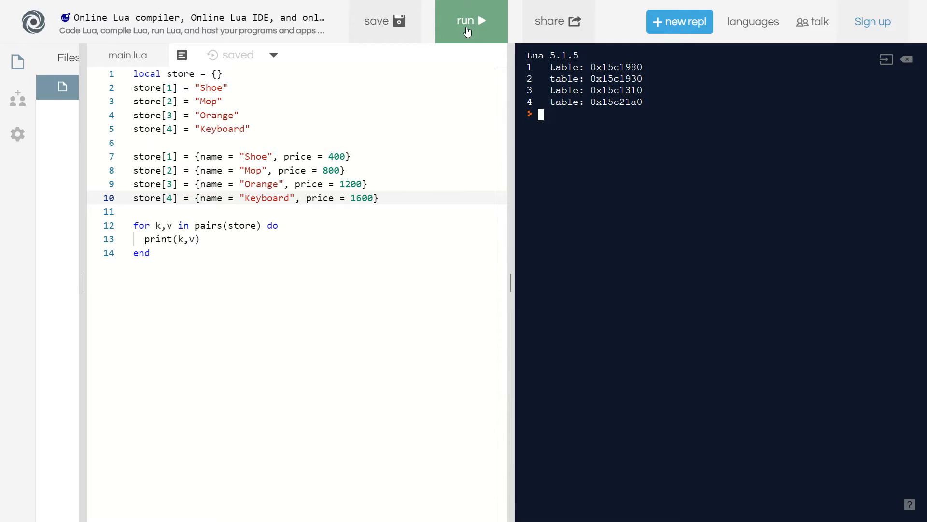
click(470, 21)
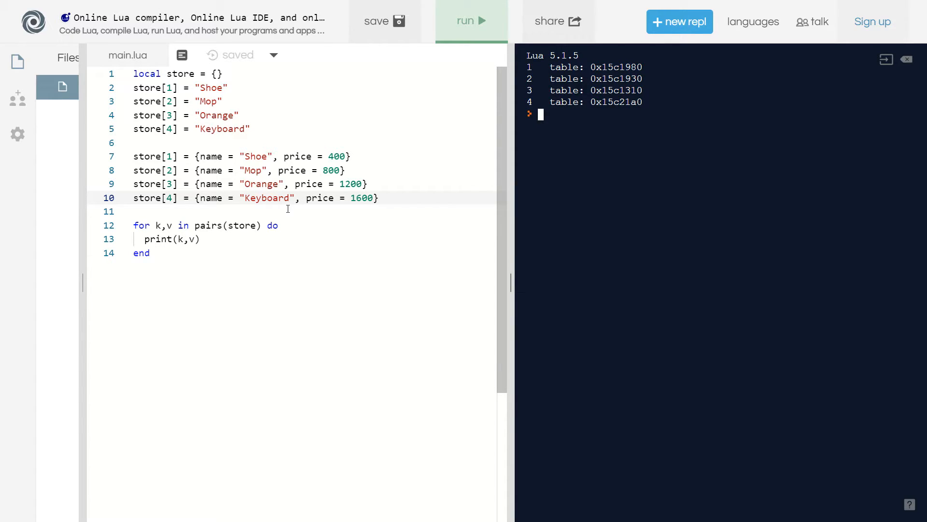
mouse_move(229, 248)
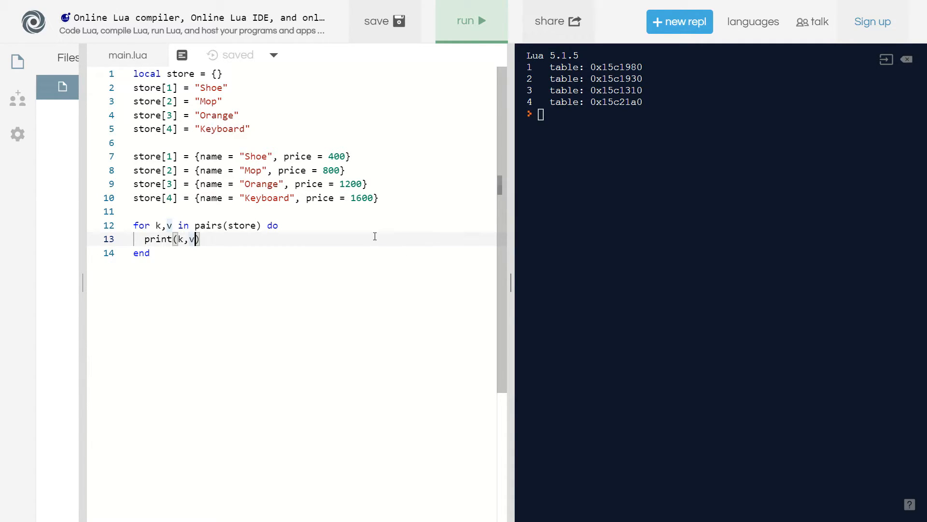
Step: Change the loop to print(k, v.name, v.price) and run to list Shoe 400 through Keyboard 1600
text(.name)
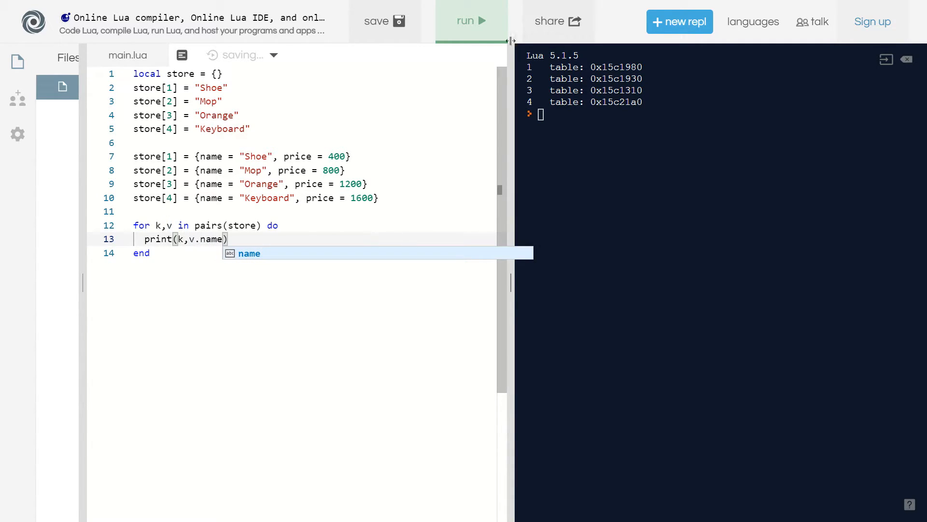
click(471, 21)
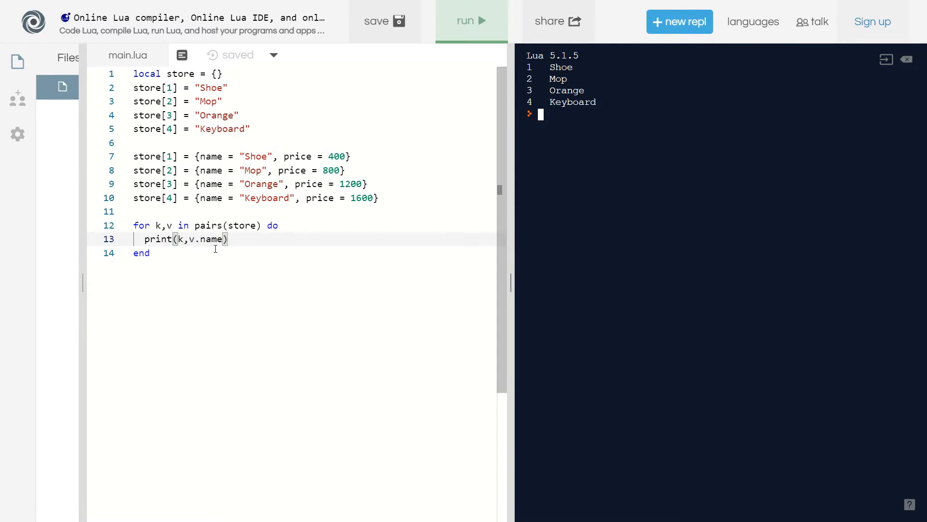
text(,)
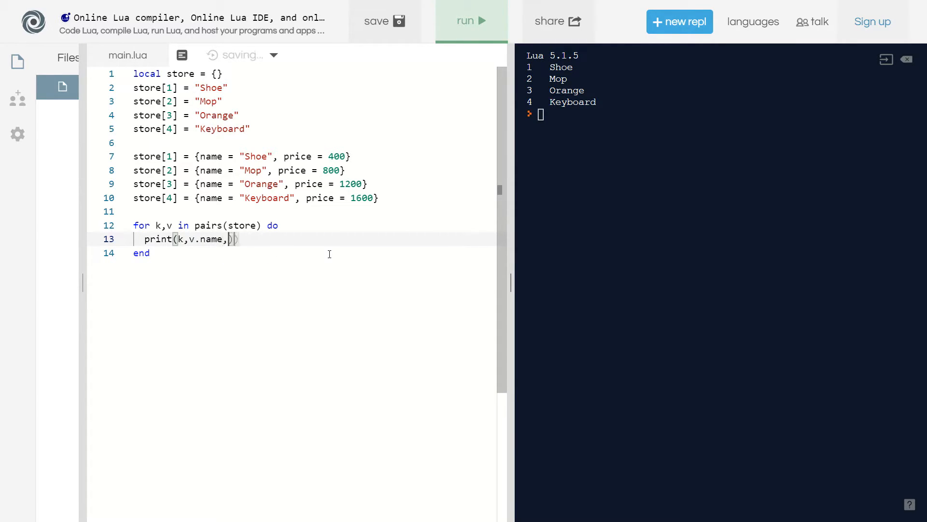
text(v.price)
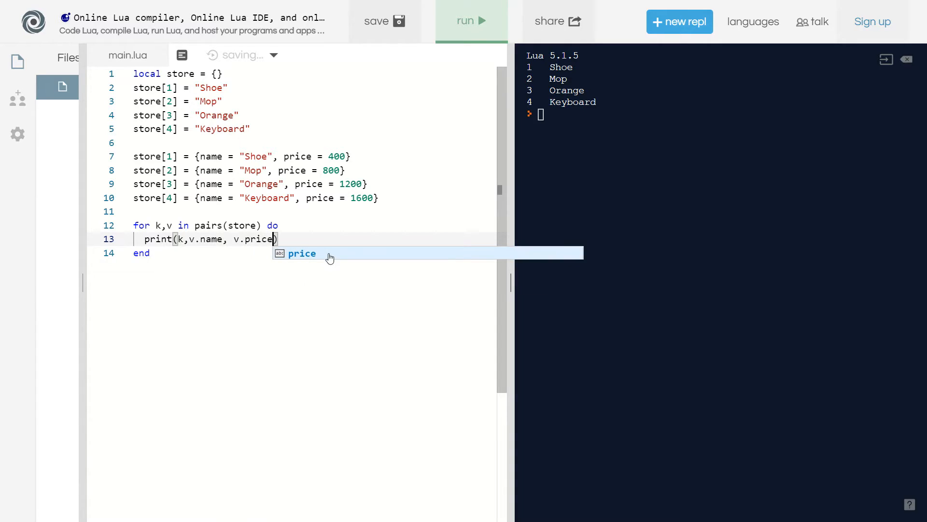
click(470, 21)
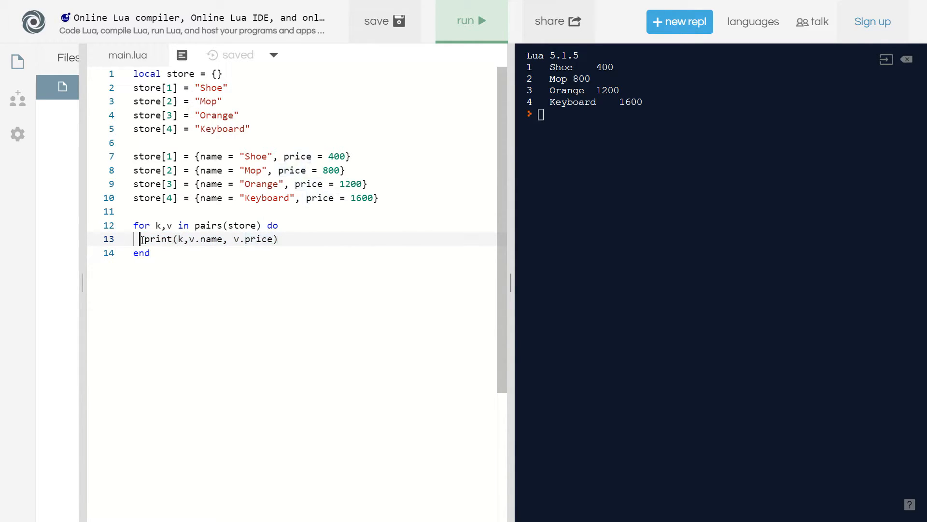
Step: Add print(k, v["name"], v["price"]) with bracket access, run it, then restore the dot-access line
text(prin)
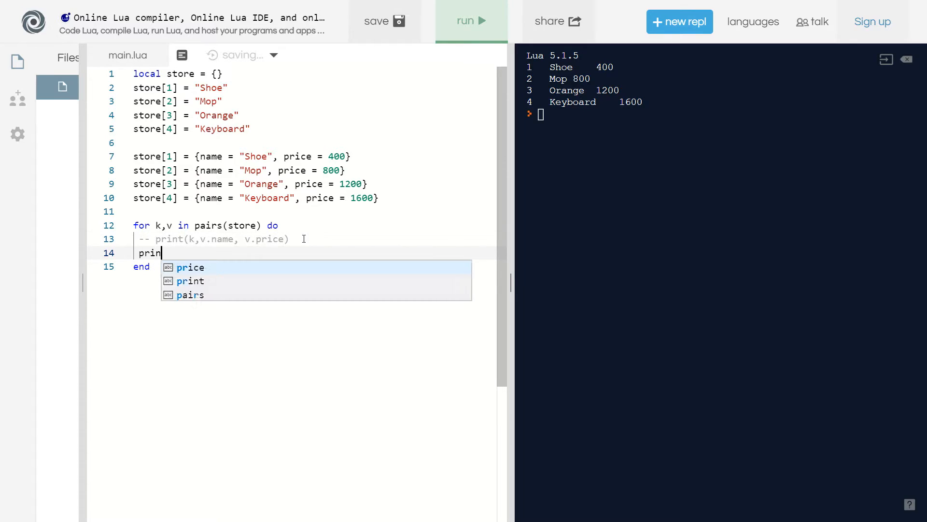
text(t(k, v["name)
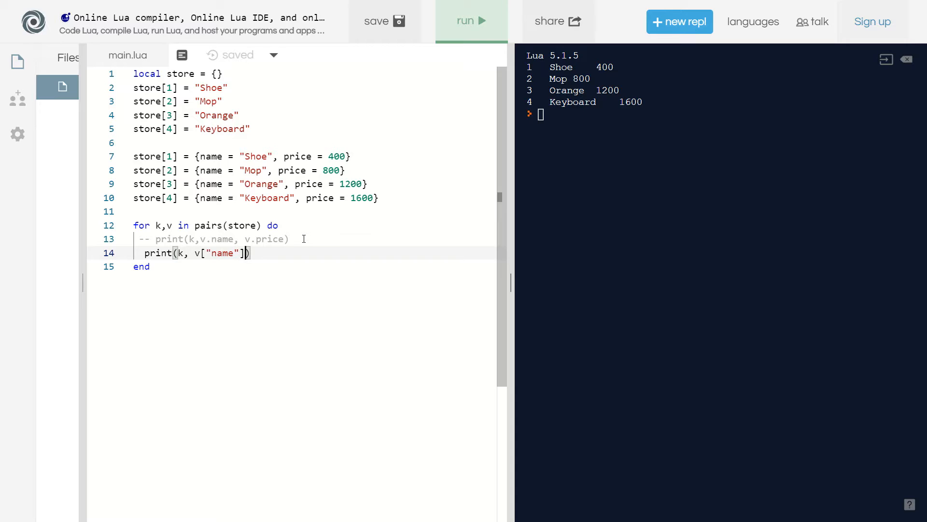
text(, v[])
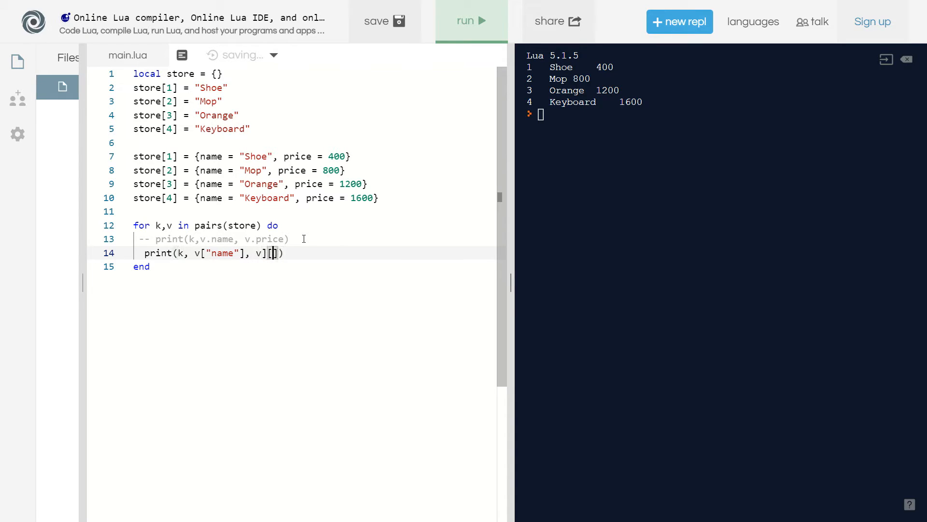
text(p)
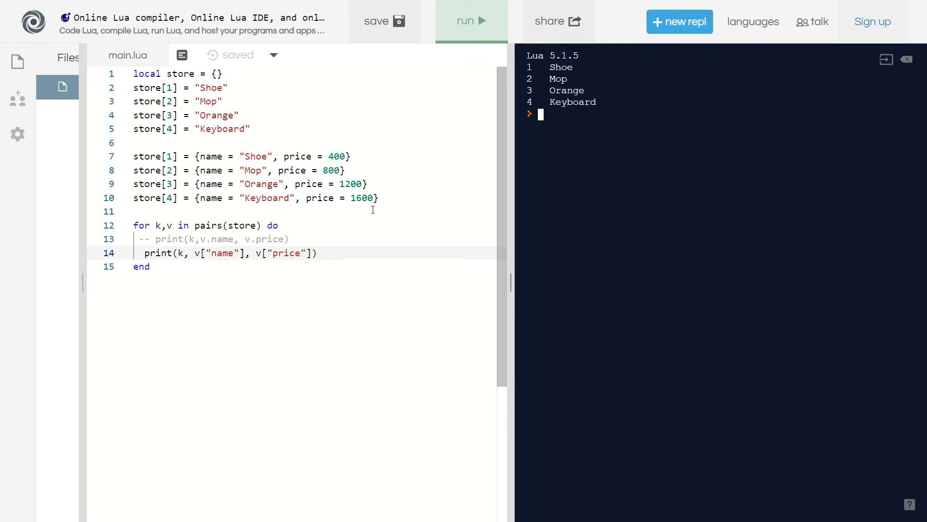
mouse_move(294, 242)
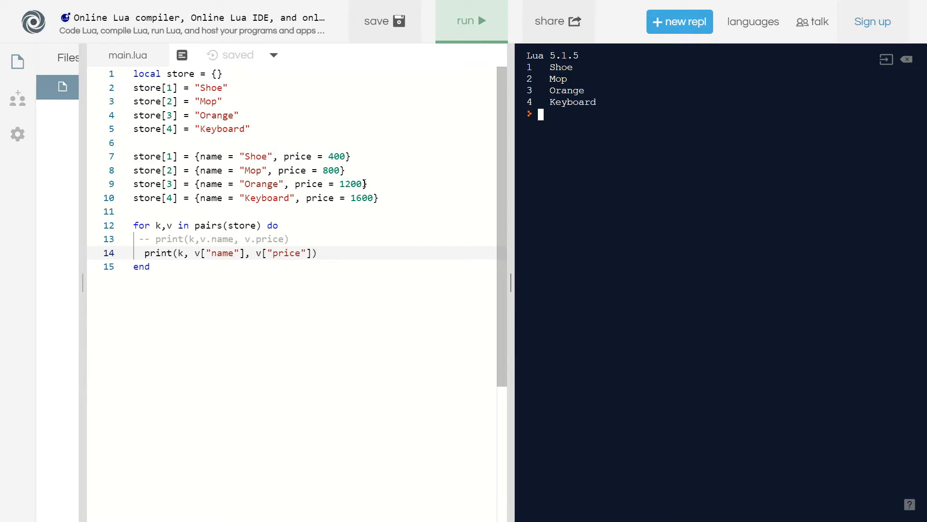
click(469, 20)
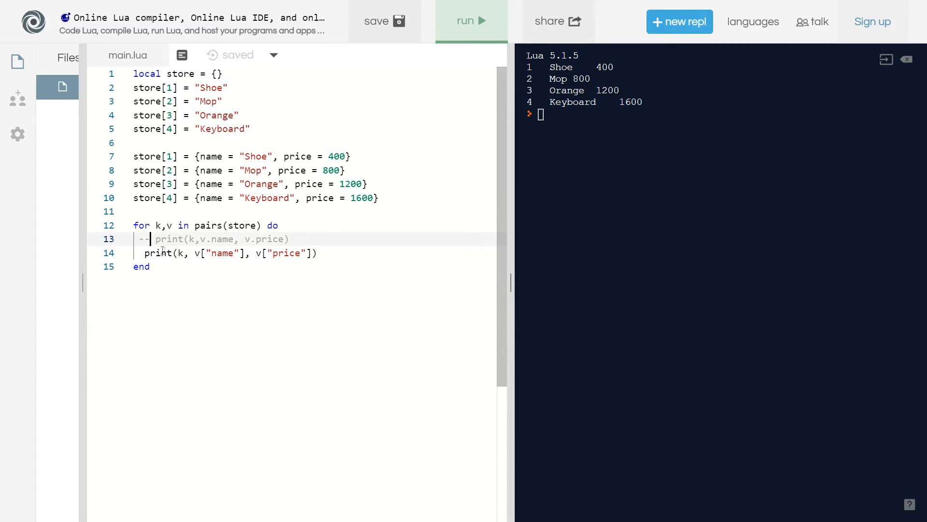
click(471, 22)
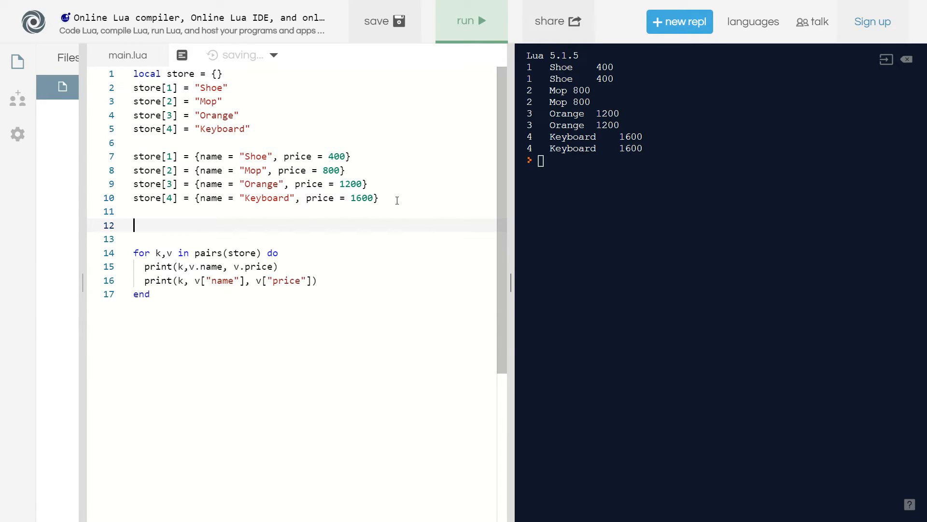
Step: Write an inline local store = { {name="Shoe", price=400}, {name="Mop", price=800} }
double_click(181, 73)
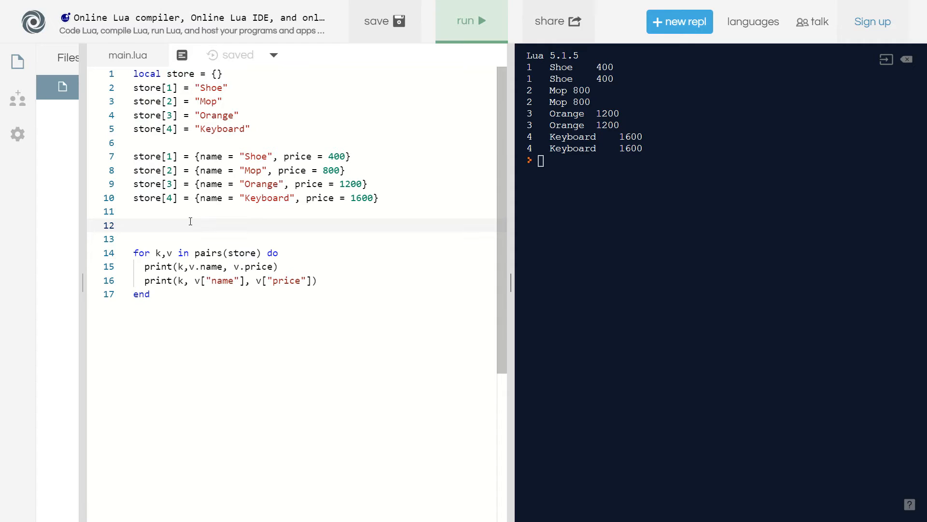
text(local)
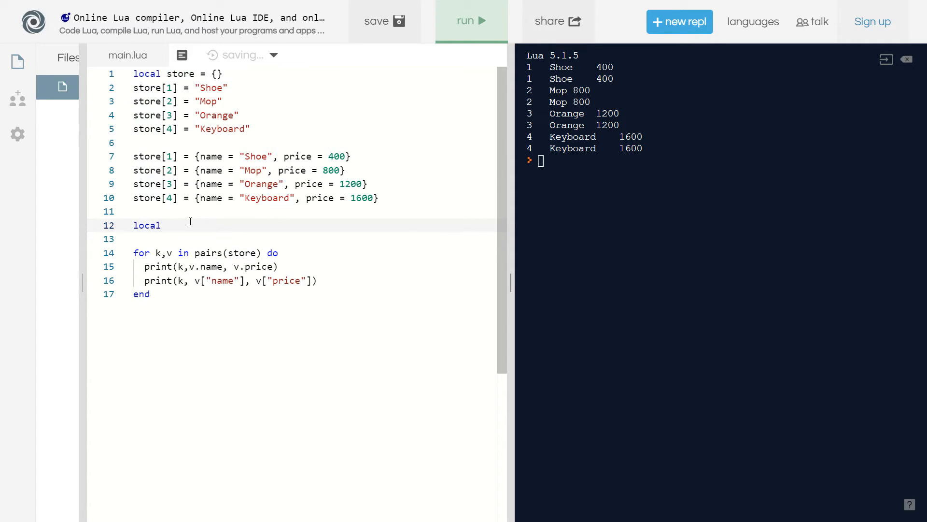
text(store = {})
click(315, 239)
text({name = ")
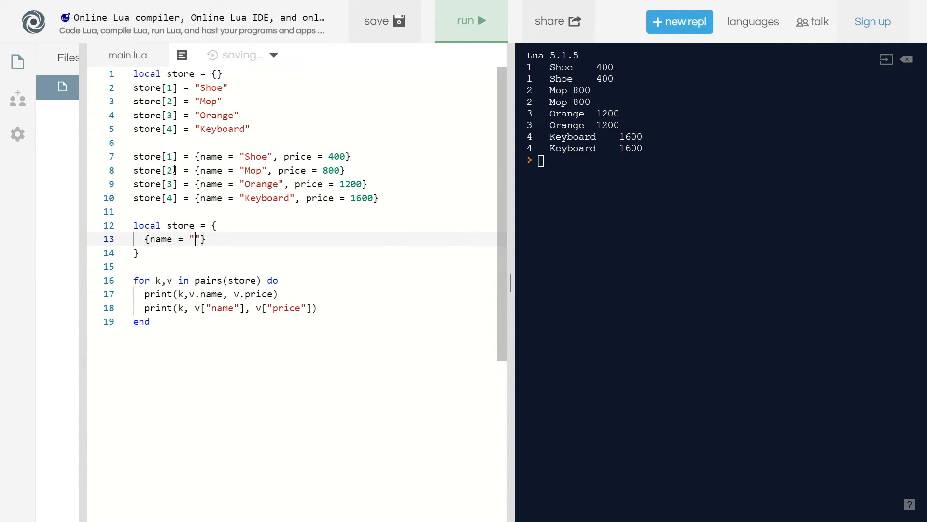
text(Shoe", price = 400)
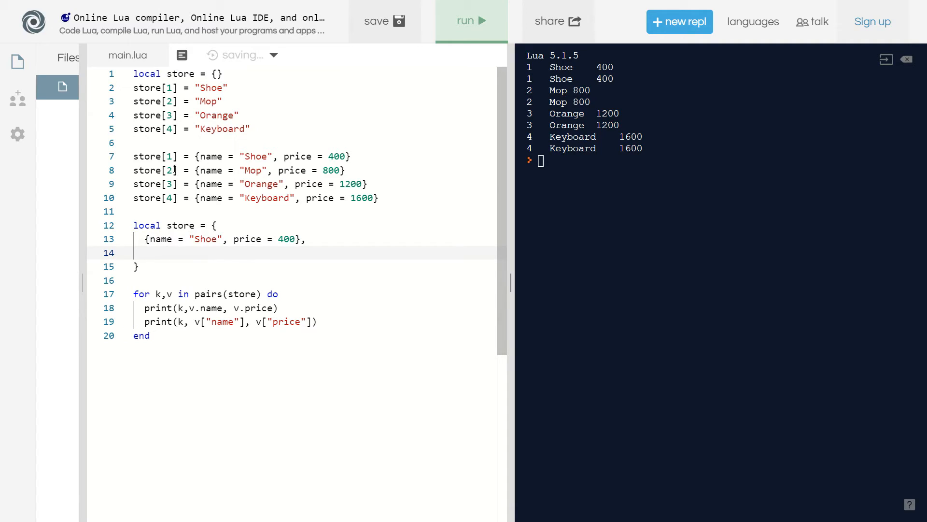
text({name = "Mop", price =)
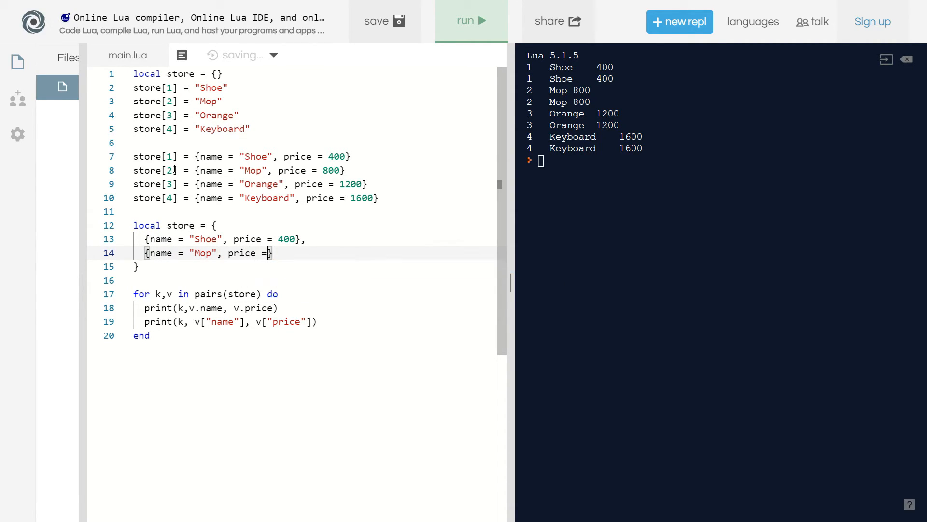
text(800)
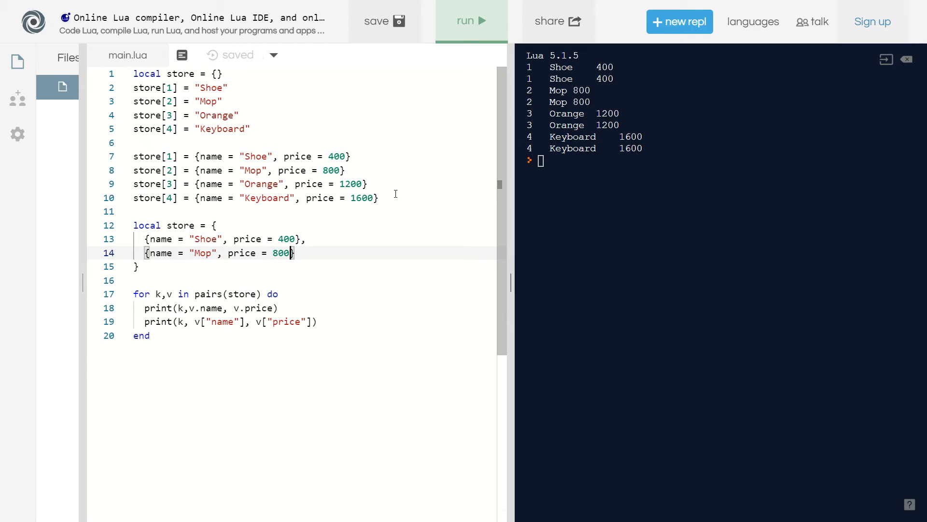
Step: Copy the Orange and Keyboard item lines into the constructor and select their store[] prefixes
drag(134, 183, 378, 197)
text(,)
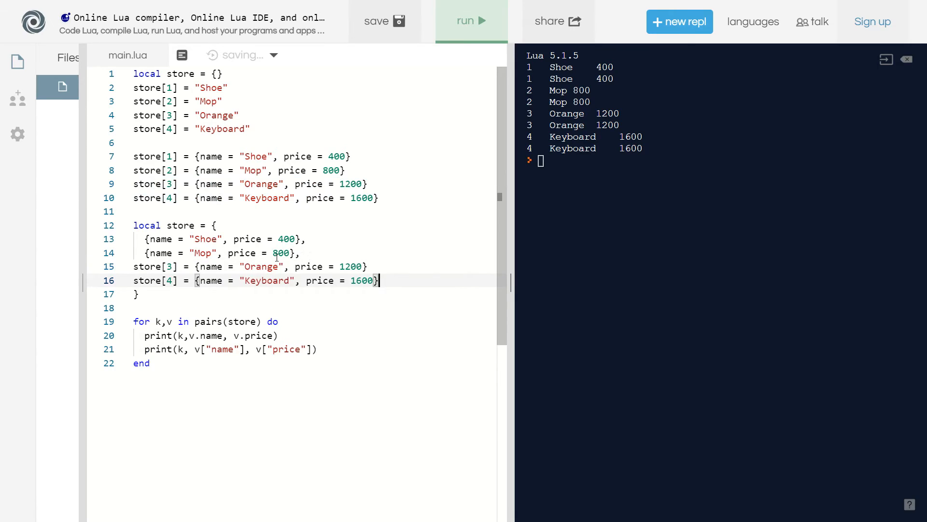
double_click(153, 281)
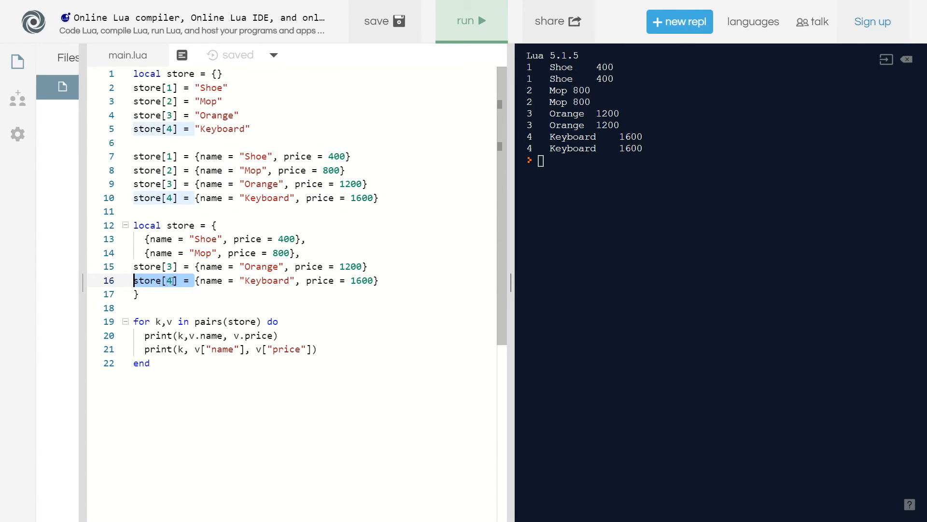